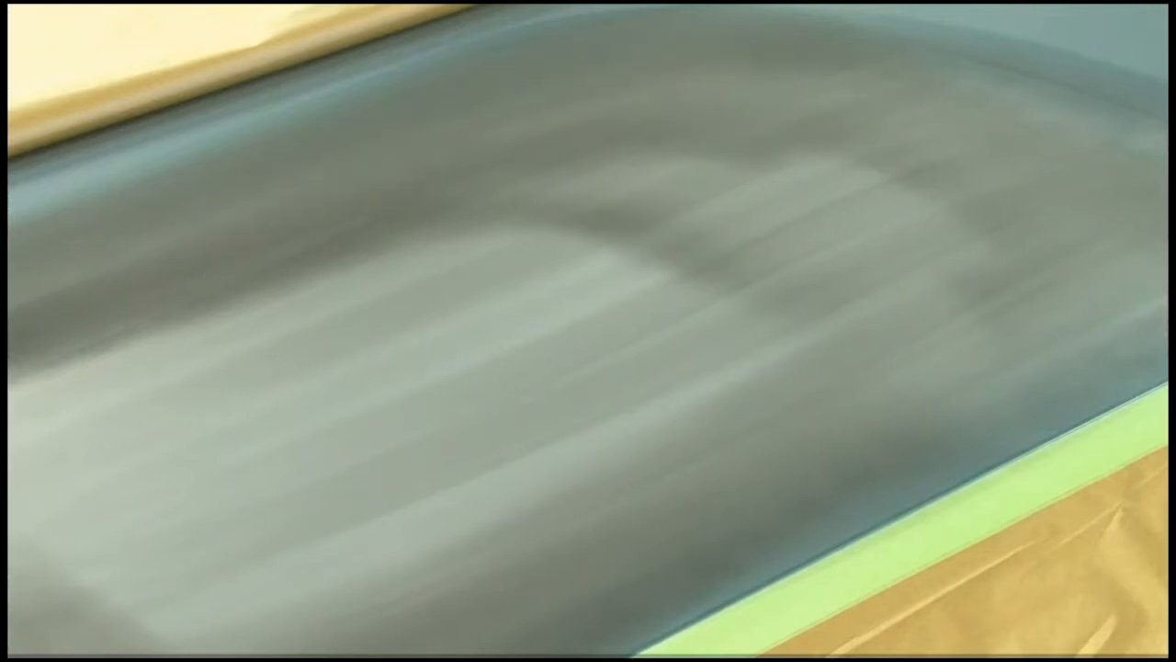
Step: Replace the numbered spray-pass marks with a wavy orange line across the panel centre
left_click_drag(434, 356, 512, 425)
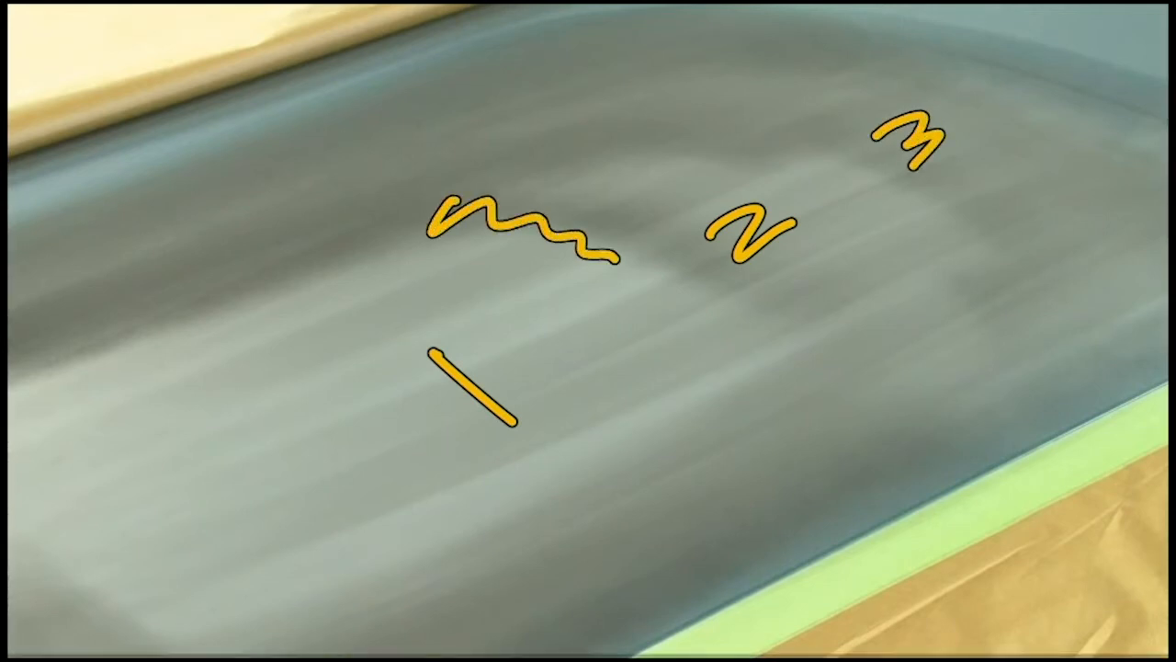
left_click_drag(634, 142, 859, 175)
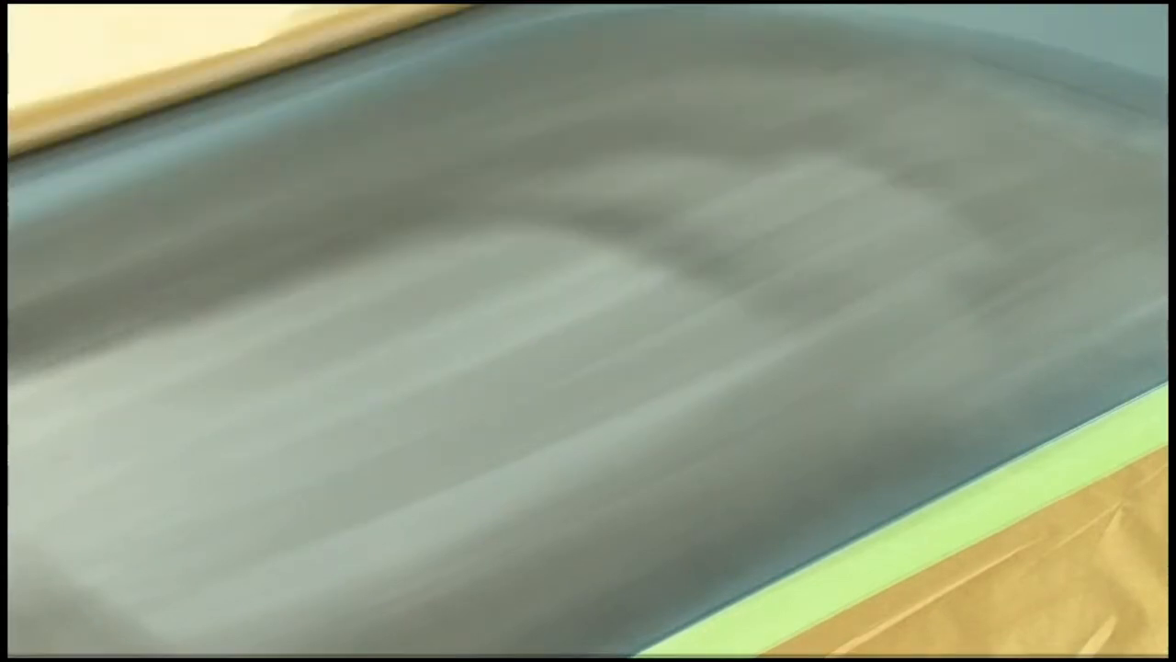
left_click_drag(519, 209, 767, 361)
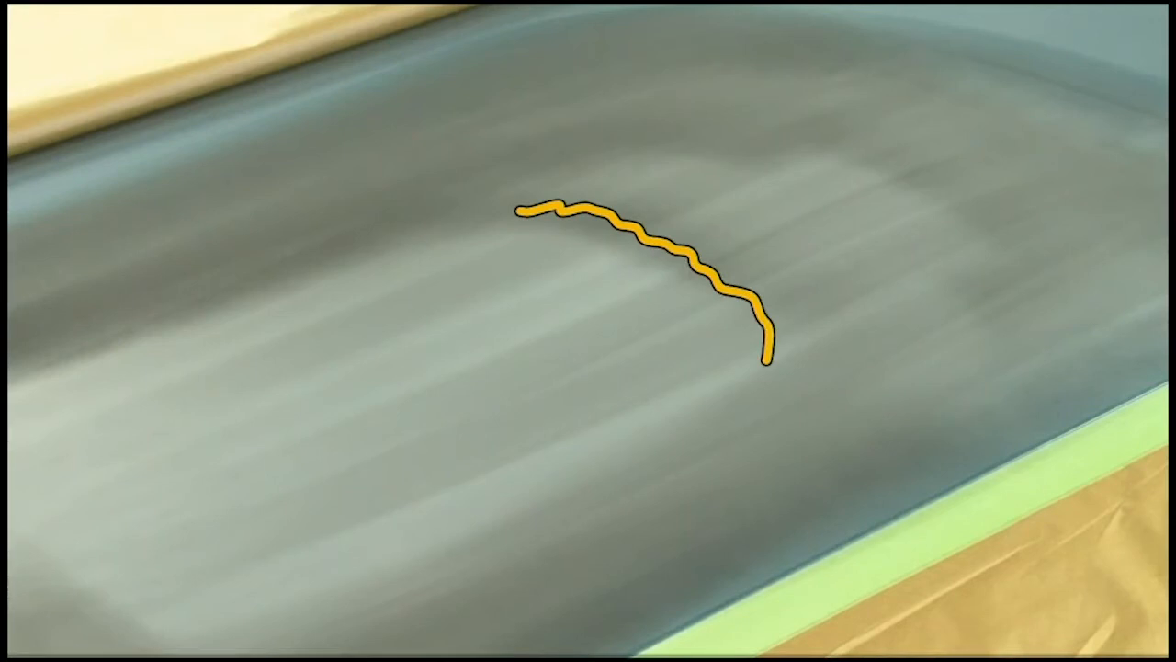
Step: Draw a large orange arc sweeping down to the lower panel edge and out left
left_click_drag(354, 271, 648, 405)
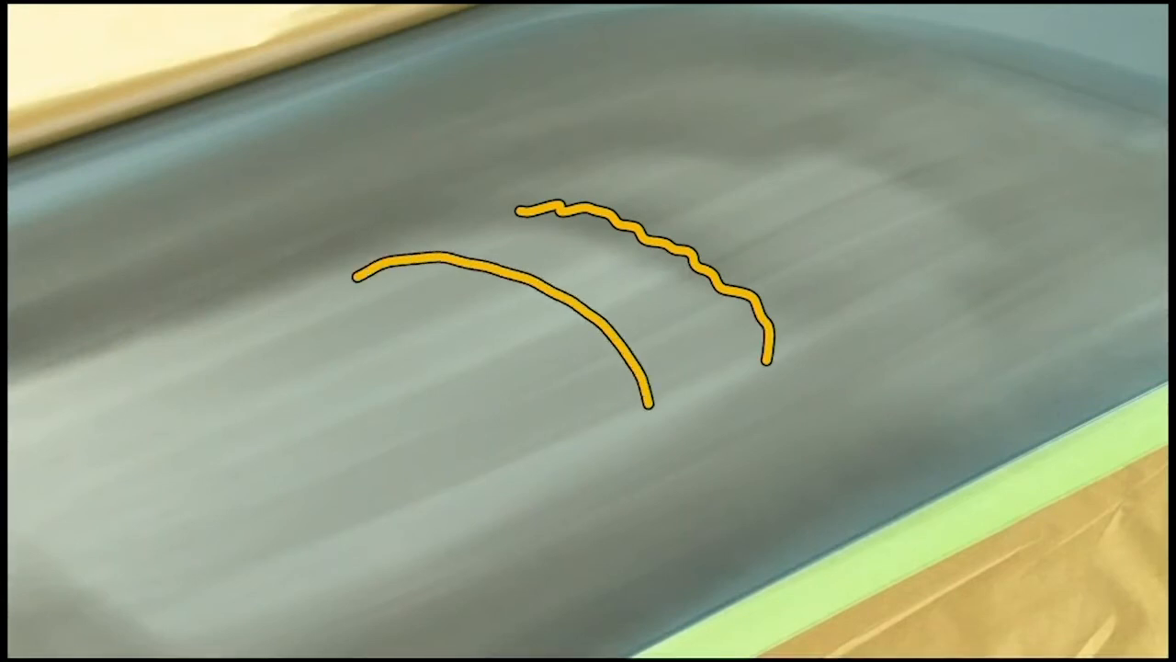
left_click_drag(652, 400, 492, 593)
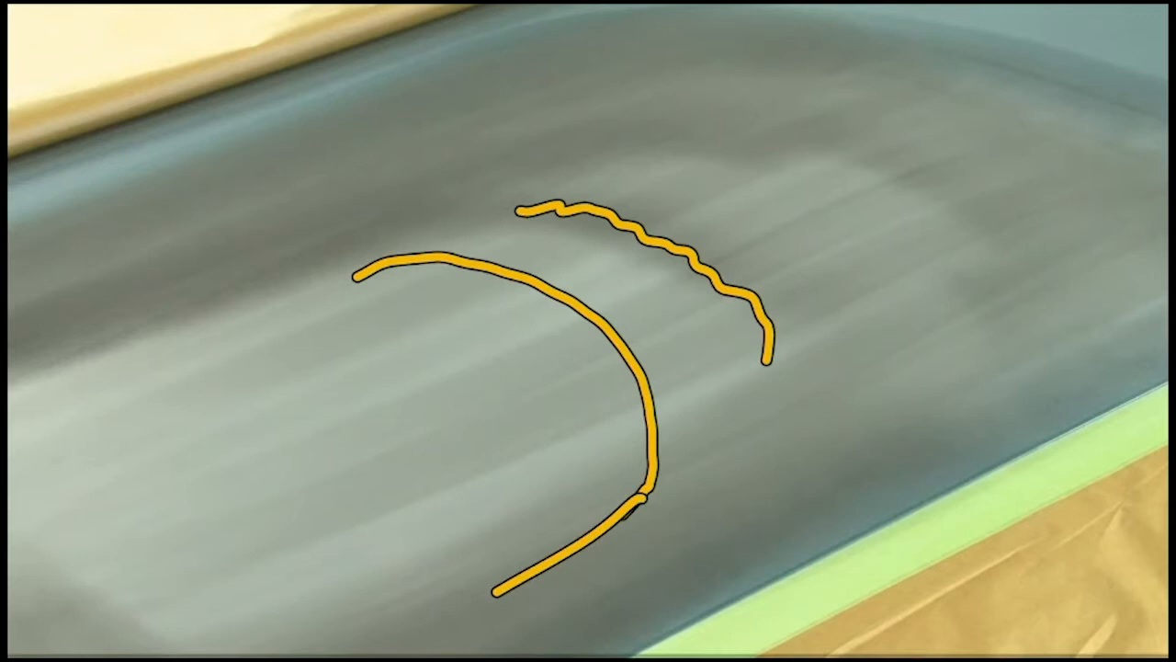
left_click_drag(377, 271, 170, 399)
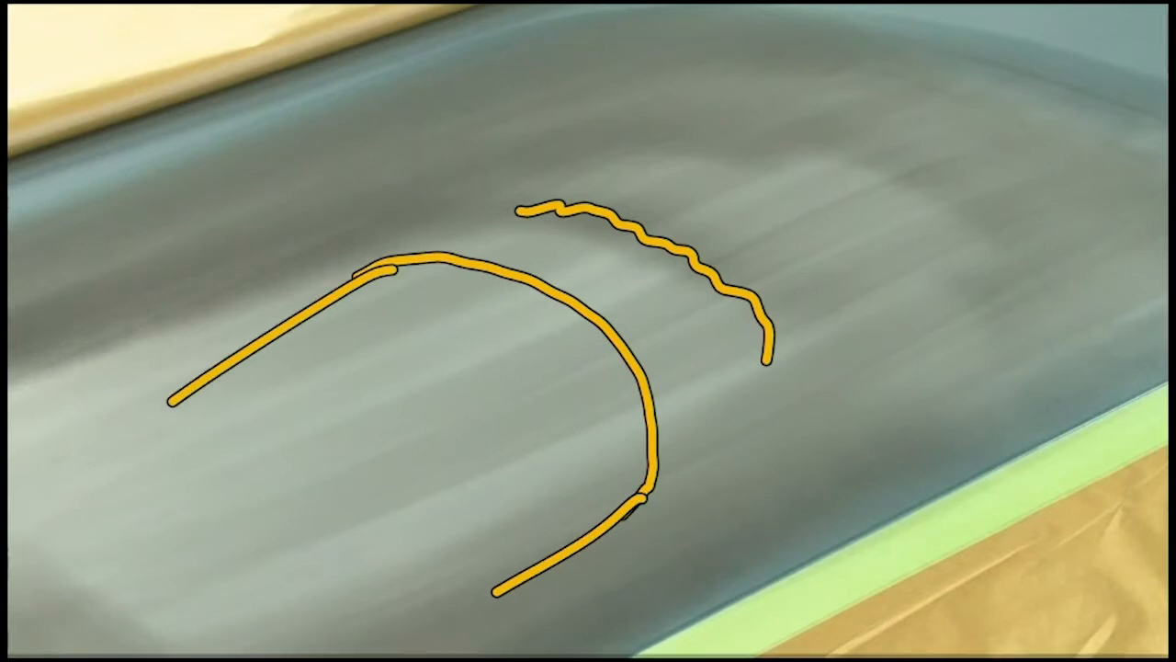